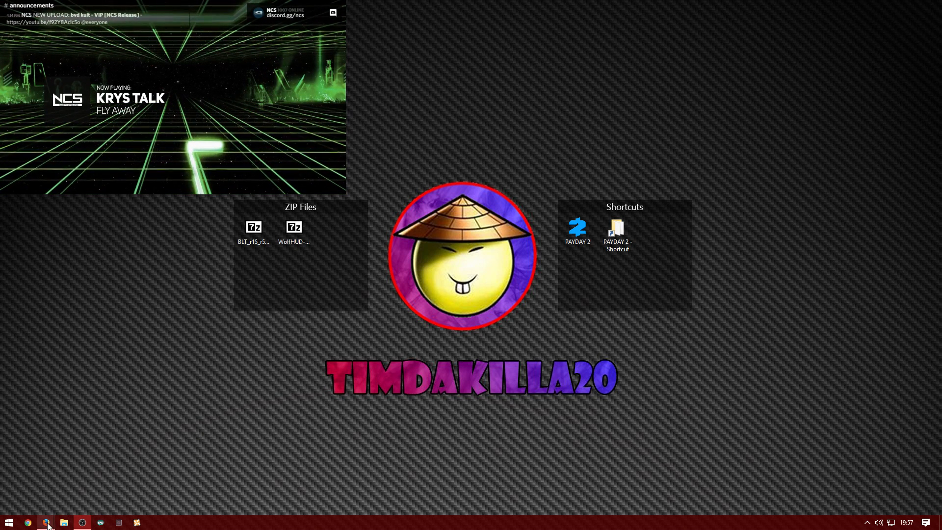
# Restore the browser on the Payday-2-BLT releases page showing release 1.08 and BLT_r15_r5.zip.
pyautogui.click(47, 521)
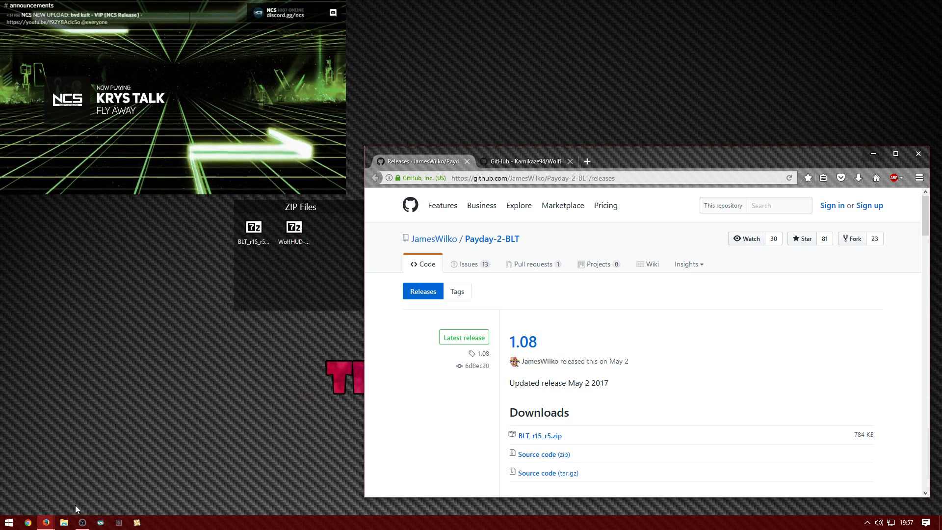
pyautogui.moveTo(576, 330)
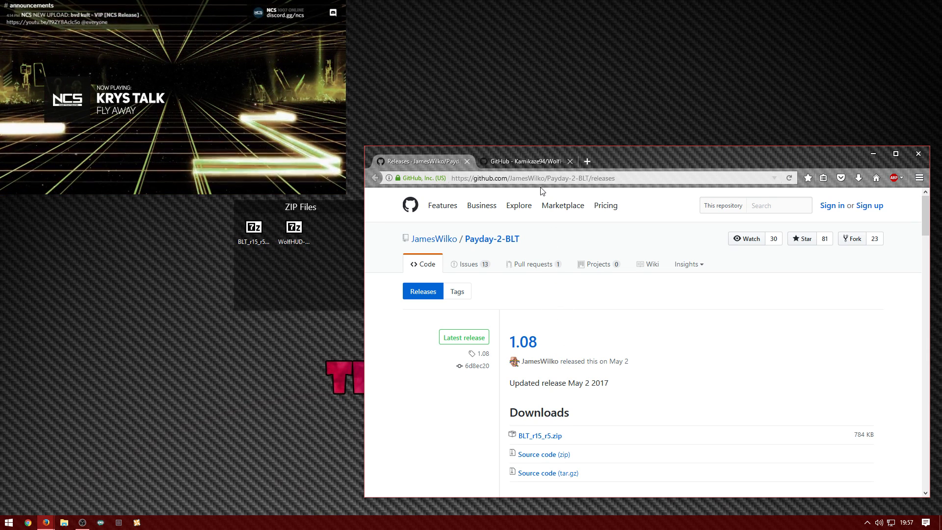
pyautogui.moveTo(536, 259)
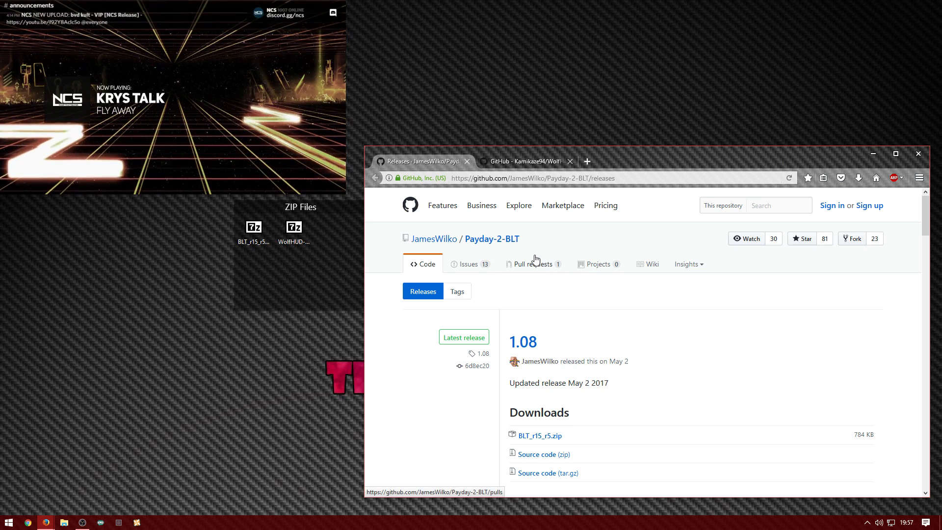
pyautogui.scroll(-3)
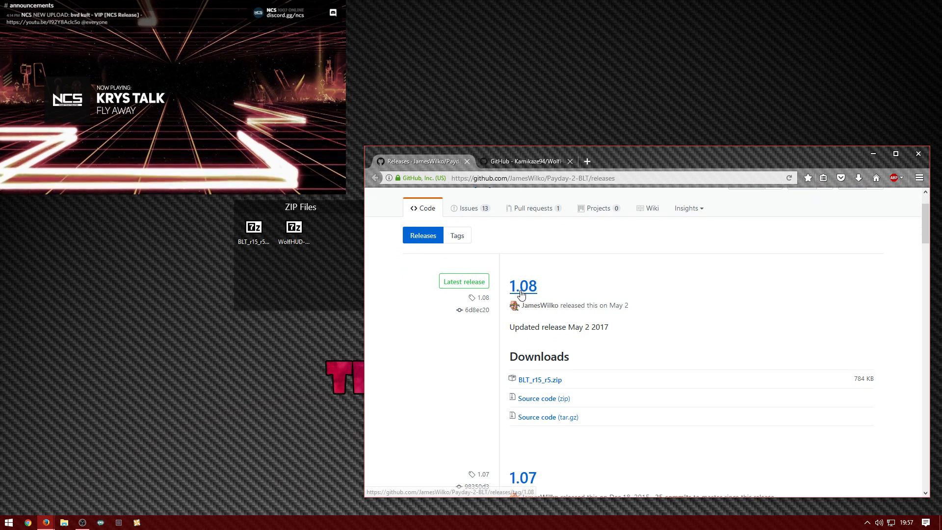
pyautogui.moveTo(550, 403)
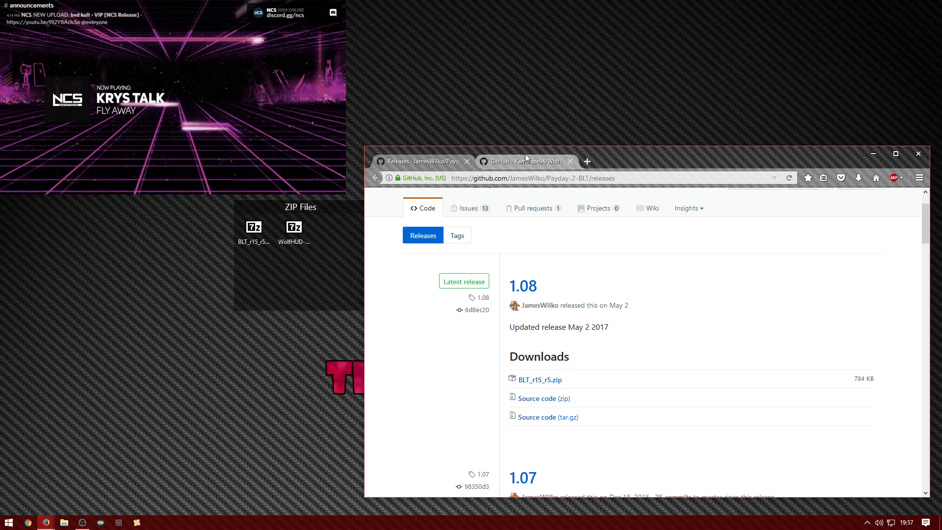
# View the Kamikaze94/WolfHUD repository, then close the browser window with both tabs.
pyautogui.click(253, 229)
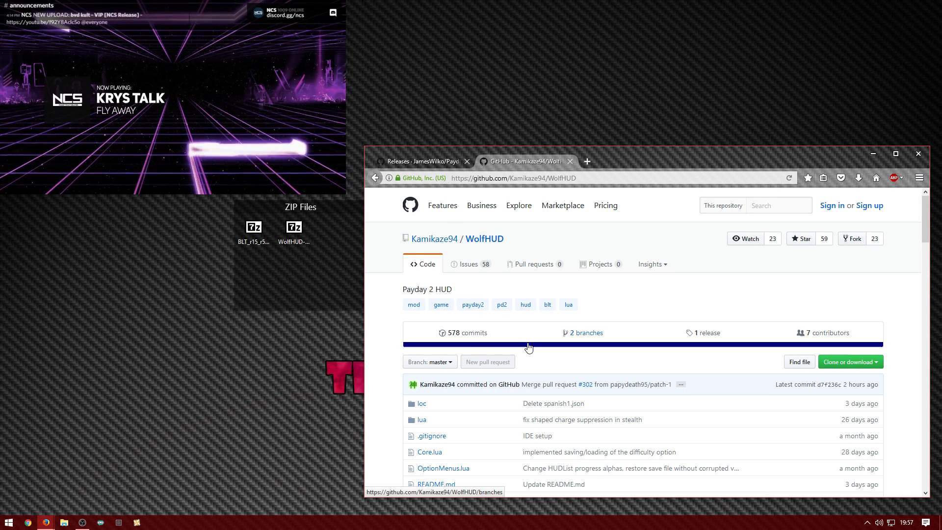
pyautogui.moveTo(529, 348)
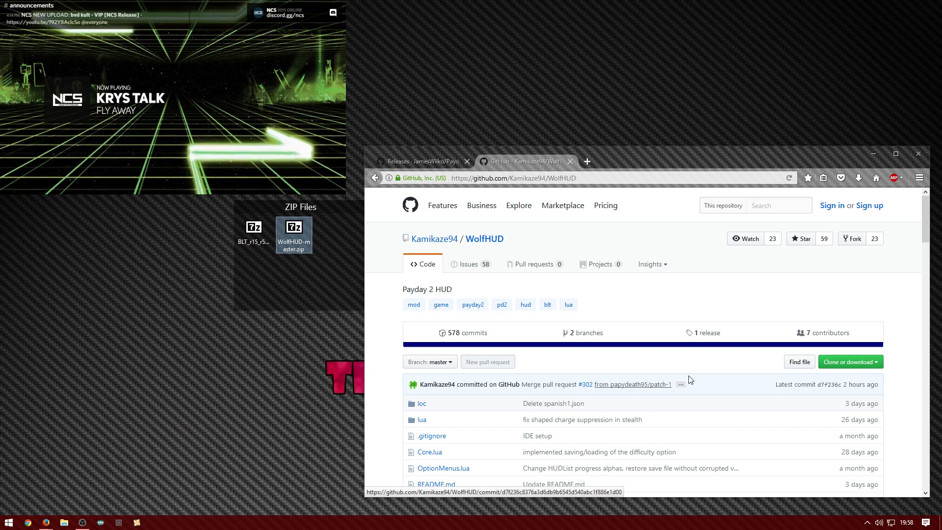
pyautogui.click(918, 153)
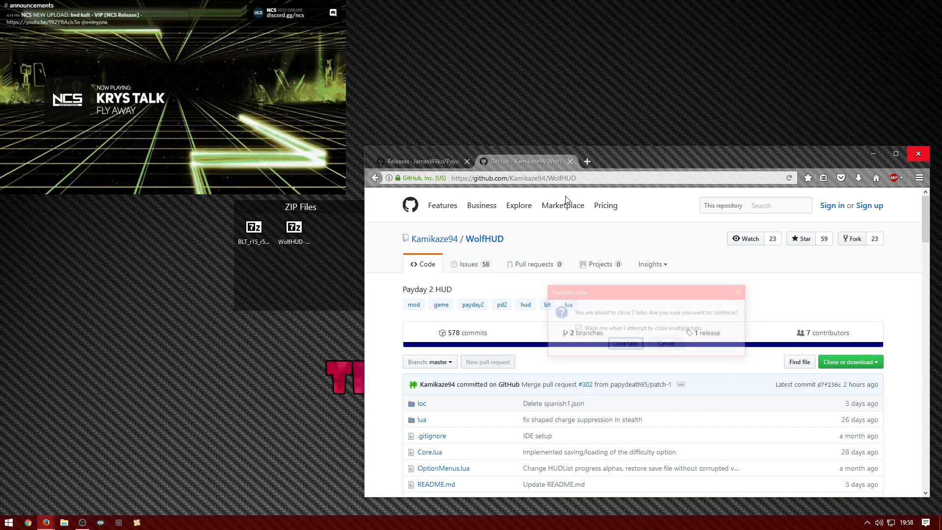
# Confirm closing both tabs and open the PAYDAY 2 folder under Steam's common directory.
pyautogui.click(625, 343)
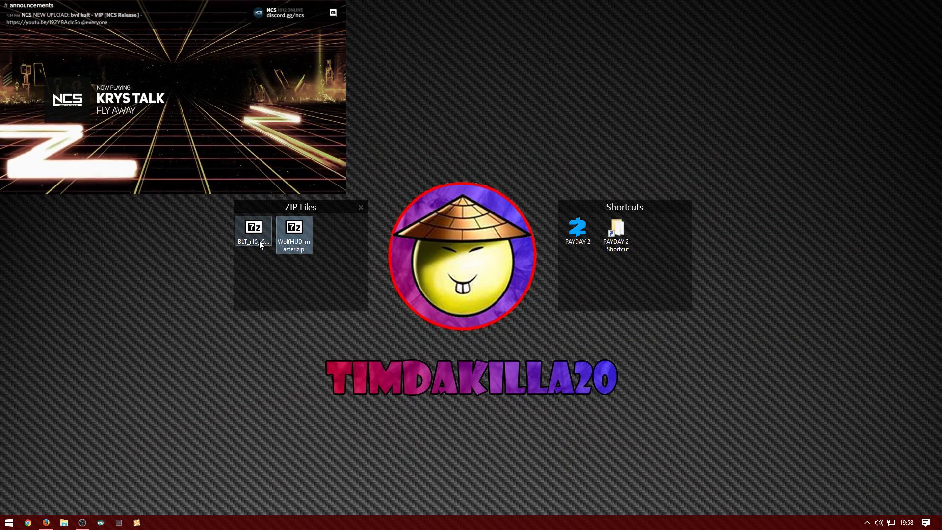
pyautogui.doubleClick(253, 232)
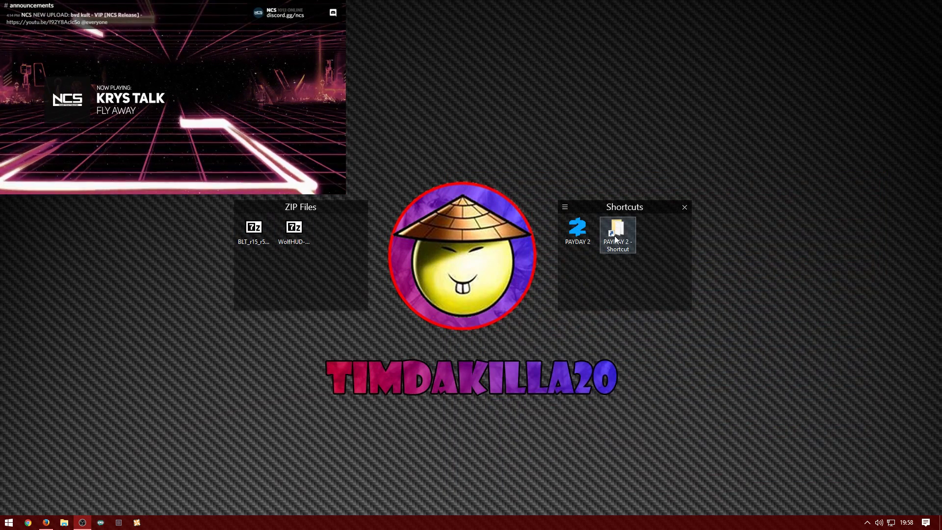
pyautogui.doubleClick(617, 234)
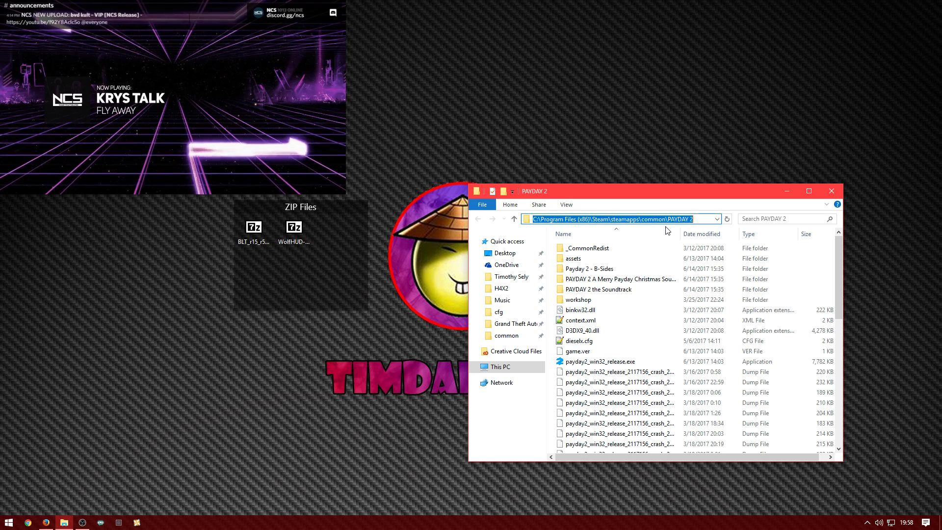
pyautogui.click(579, 340)
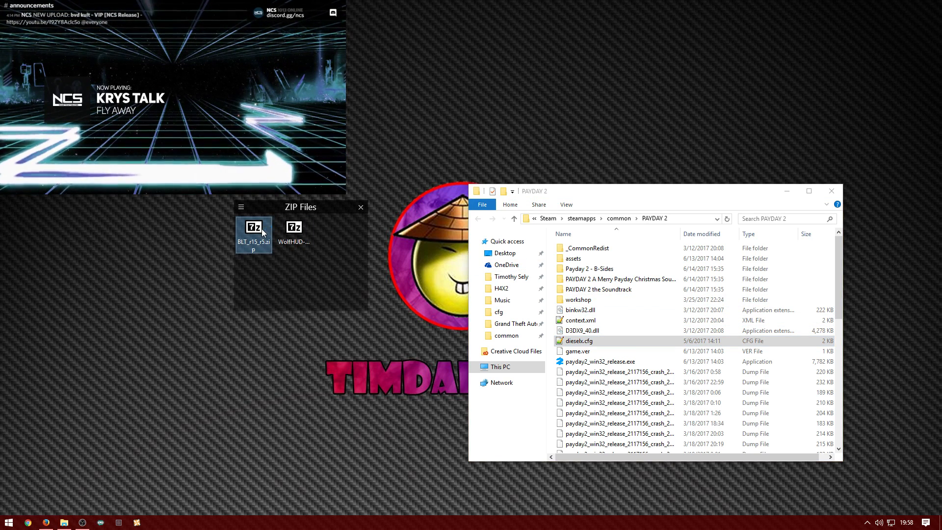
# Open BLT_r15_r5.zip and place its mods folder and IPHLPAPI.dll in PAYDAY 2's folder.
pyautogui.doubleClick(253, 234)
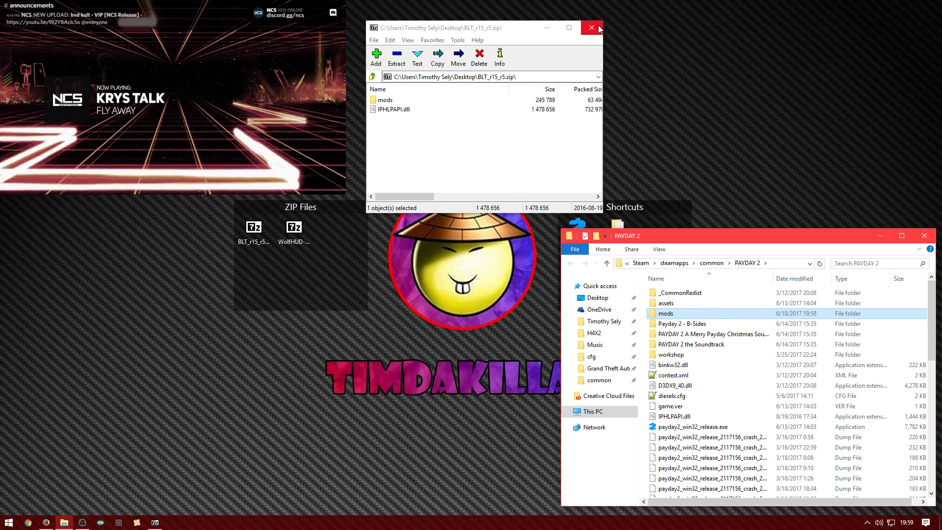
# Copy WolfHUD-master.zip's folder into PAYDAY 2's mods folder as WolfHUD, then close 7-Zip.
pyautogui.click(586, 28)
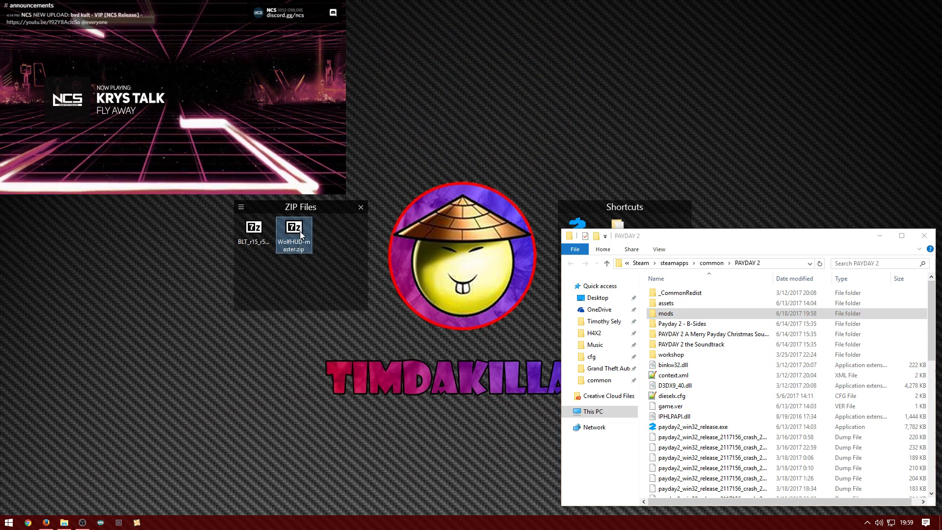
pyautogui.doubleClick(293, 231)
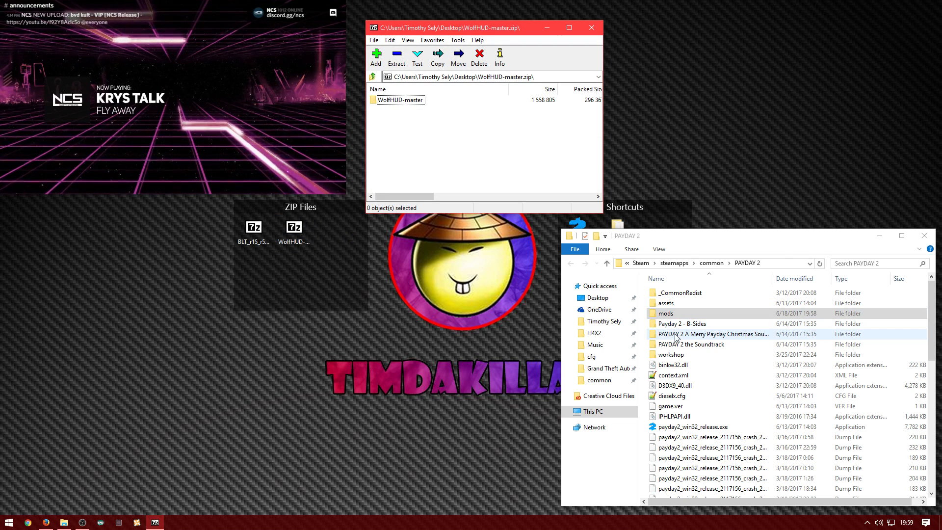
pyautogui.doubleClick(666, 313)
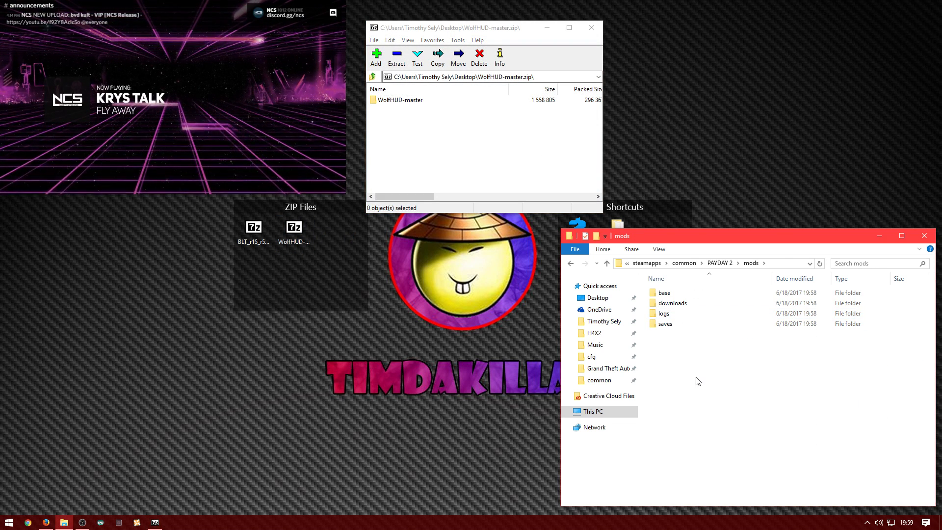
pyautogui.rightClick(697, 381)
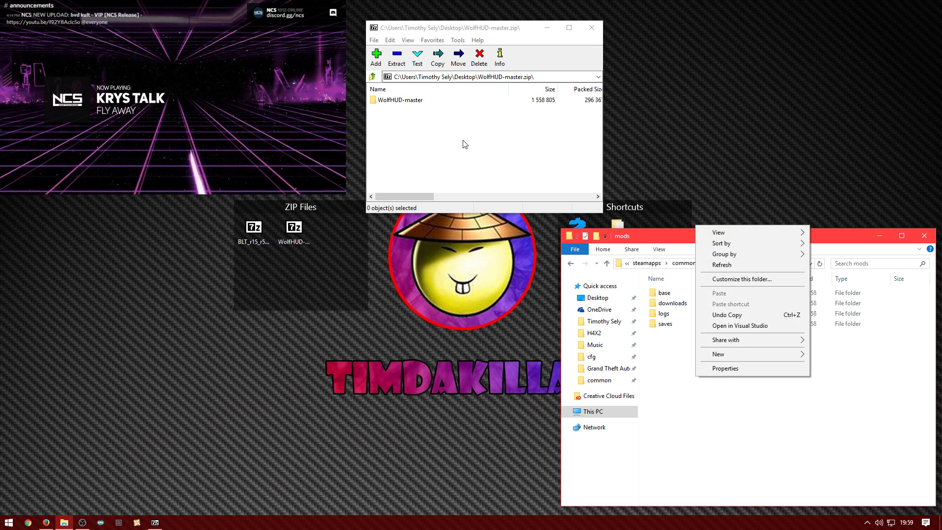
pyautogui.click(499, 312)
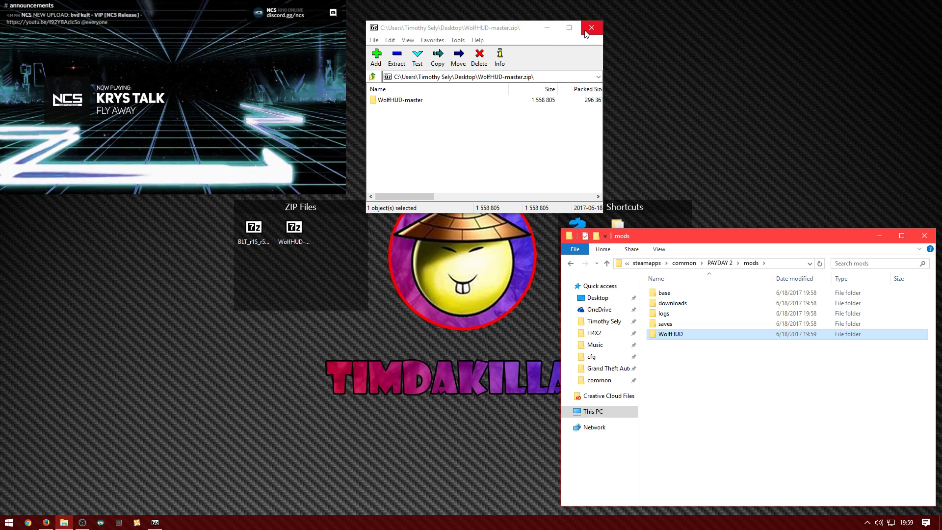
pyautogui.click(592, 27)
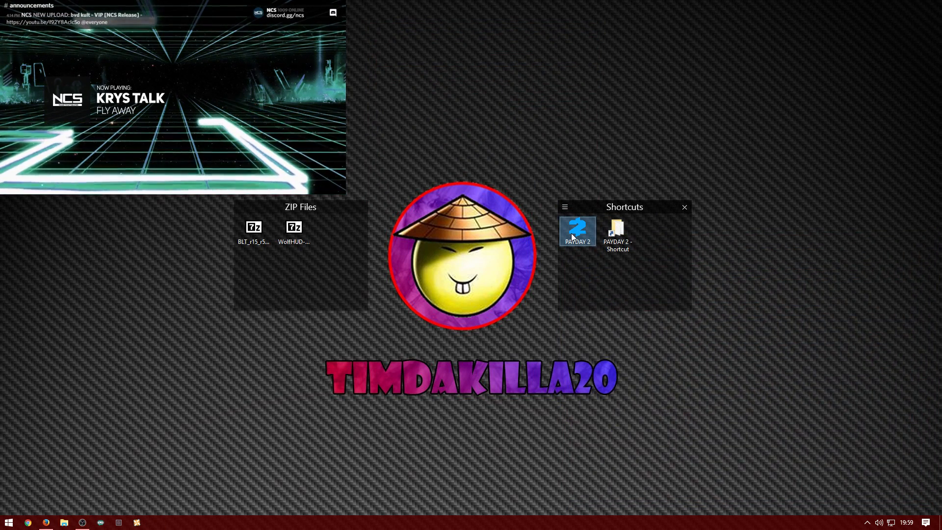
# Launch PAYDAY 2 from the desktop shortcut to the main menu showing all mods up to date.
pyautogui.doubleClick(576, 230)
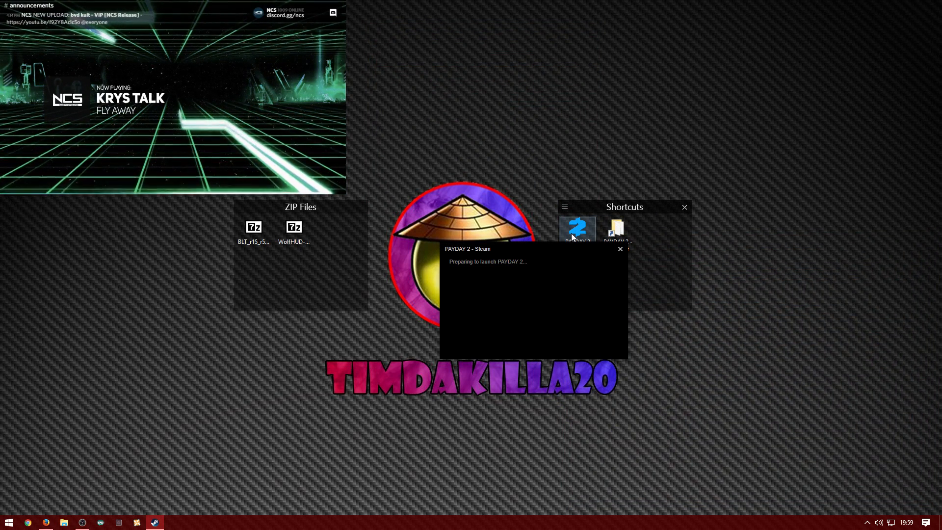
pyautogui.click(619, 248)
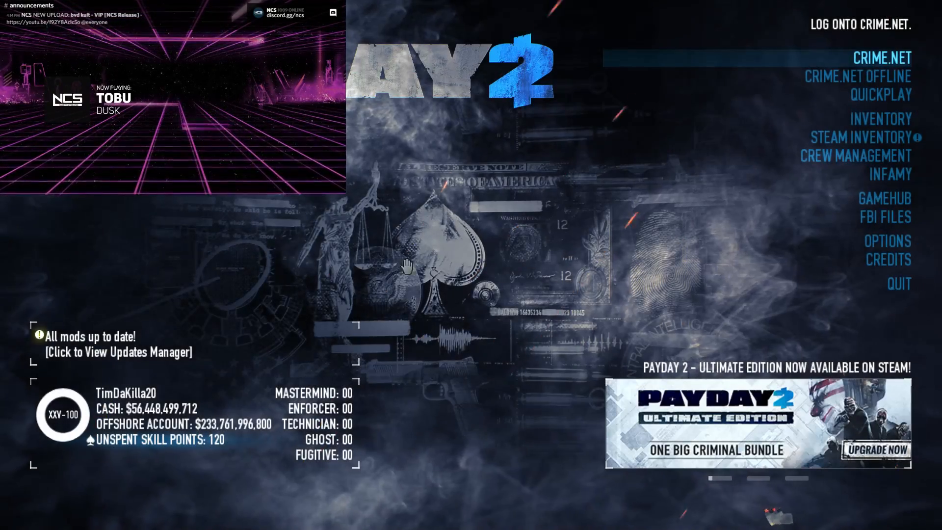
# Run 'Update Payday 2 BLT DLL Now' from the Updates Manager and request quitting the game.
pyautogui.click(891, 174)
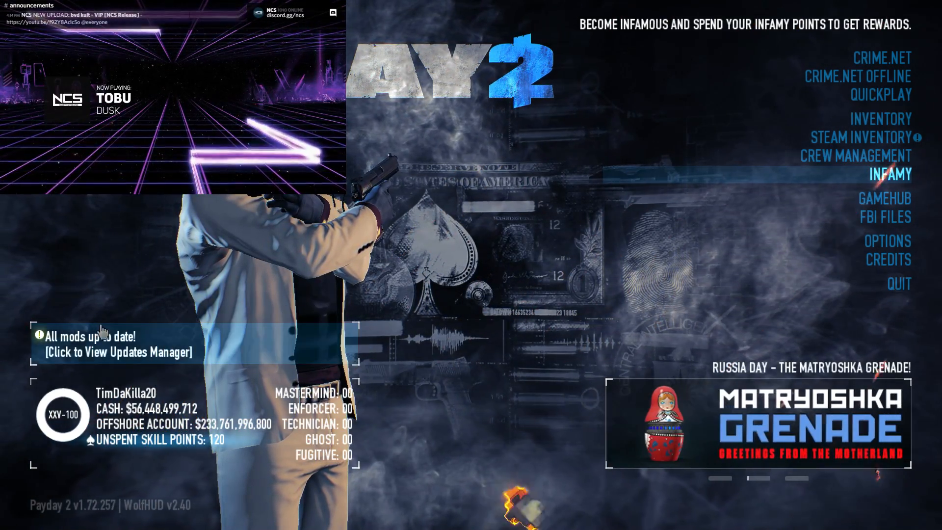
pyautogui.click(118, 351)
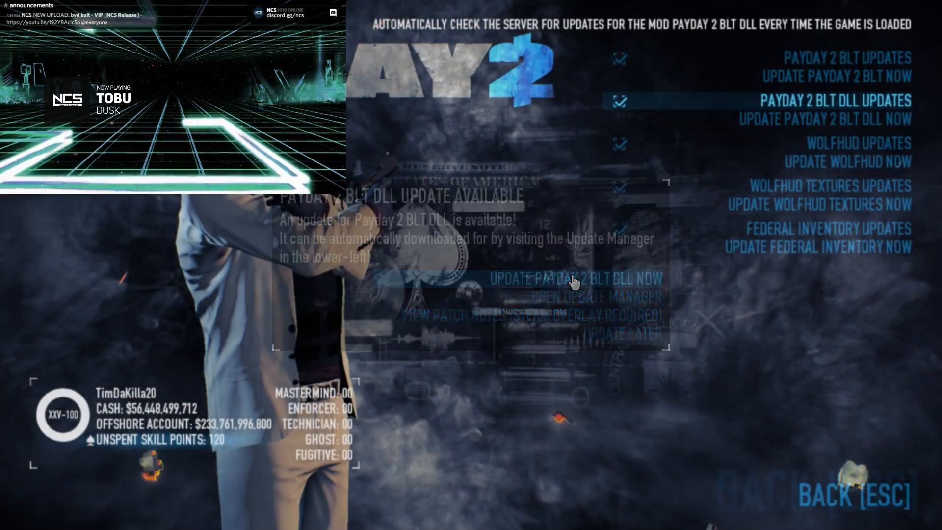
pyautogui.click(575, 277)
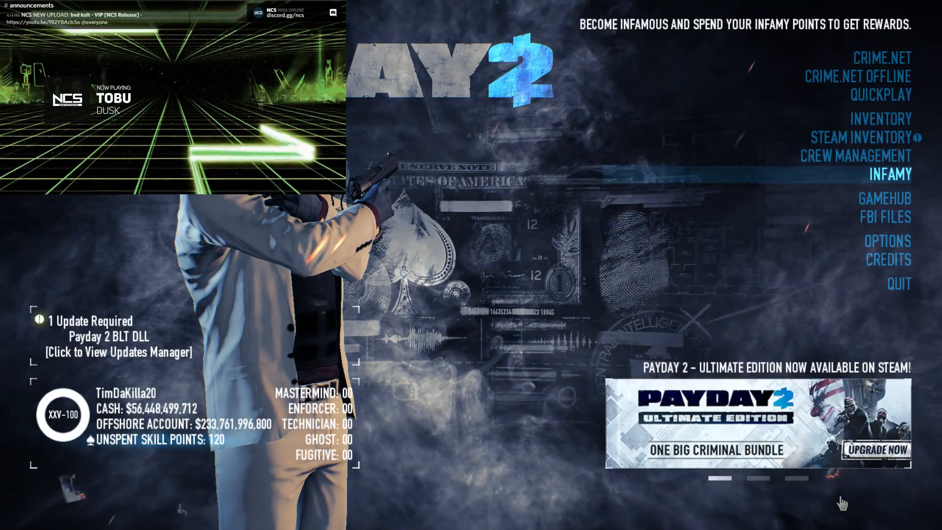
pyautogui.click(900, 282)
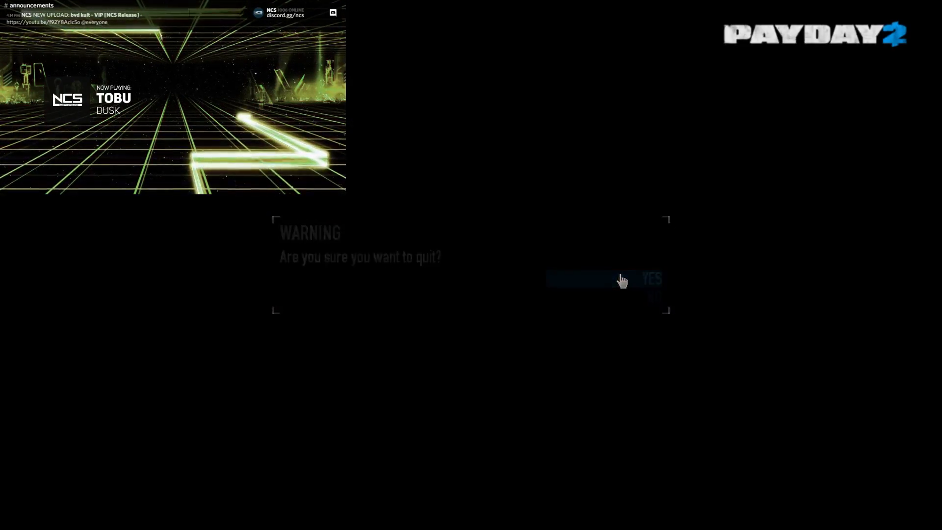
# Confirm quitting with YES and relaunch PAYDAY 2 to the main menu listing WolfHUD v2.40.
pyautogui.click(651, 277)
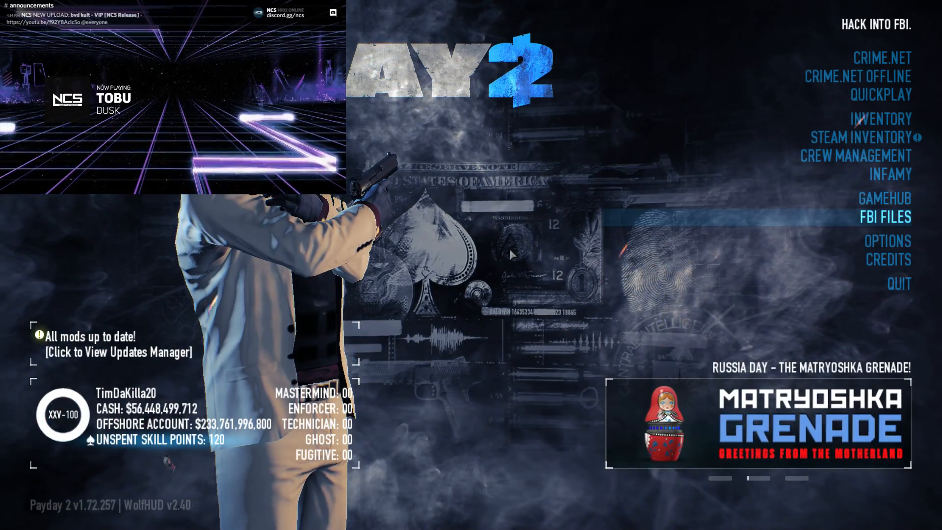
# Browse WolfHUD's General HUD Panel, Suspicion and laser options, ending on Skip-It Options.
pyautogui.click(118, 351)
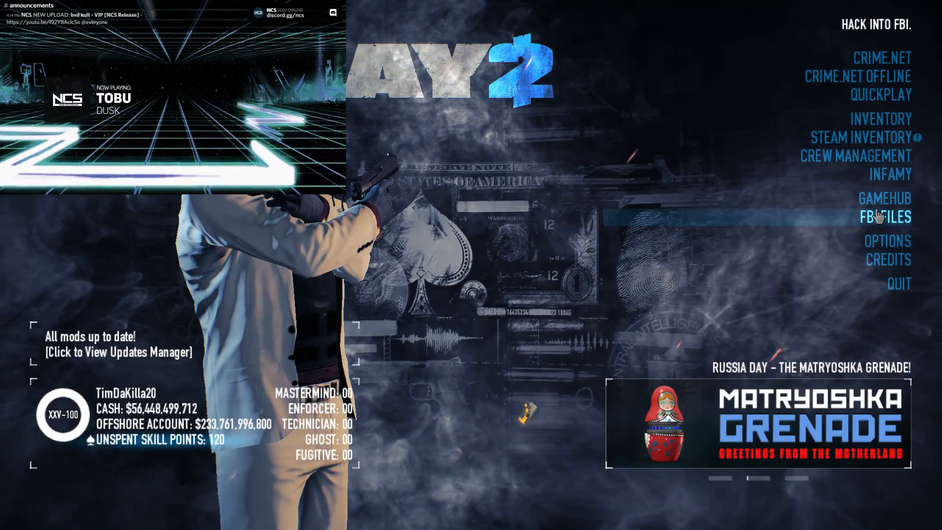
pyautogui.moveTo(876, 202)
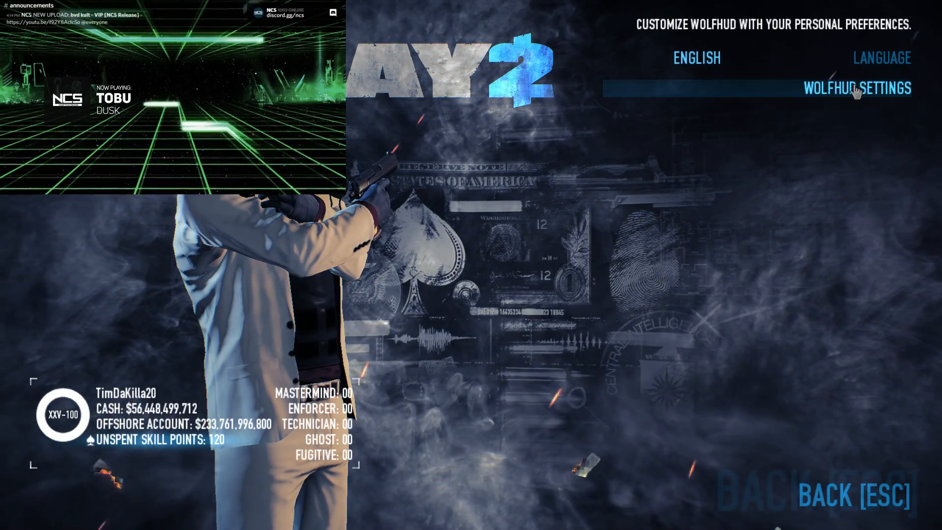
pyautogui.click(857, 89)
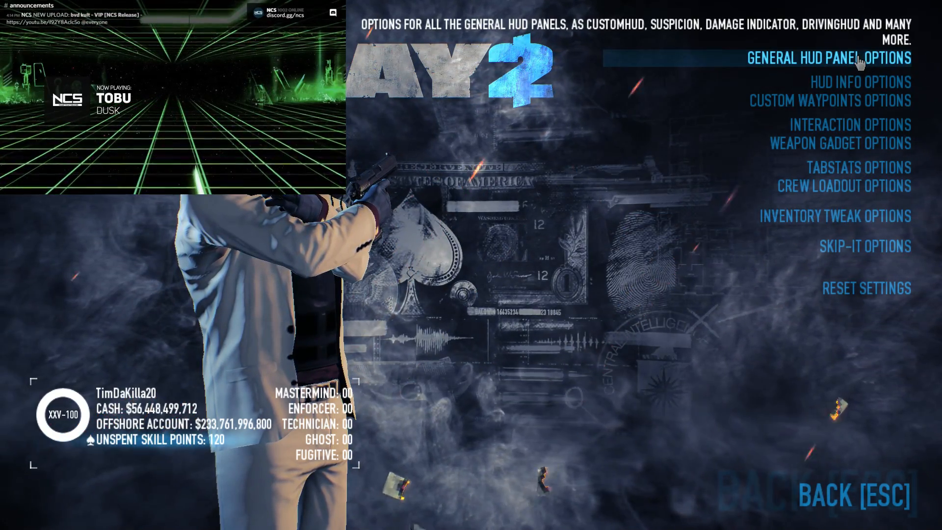
pyautogui.click(826, 58)
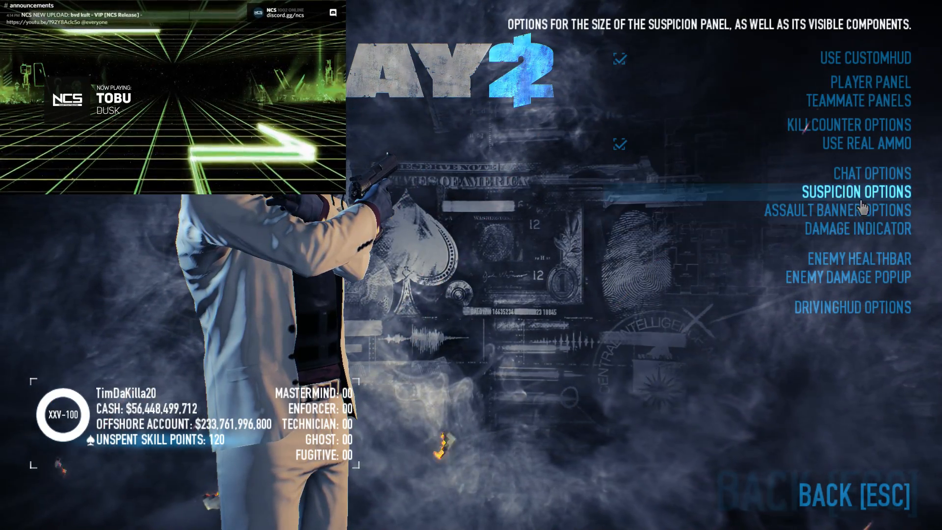
pyautogui.click(857, 229)
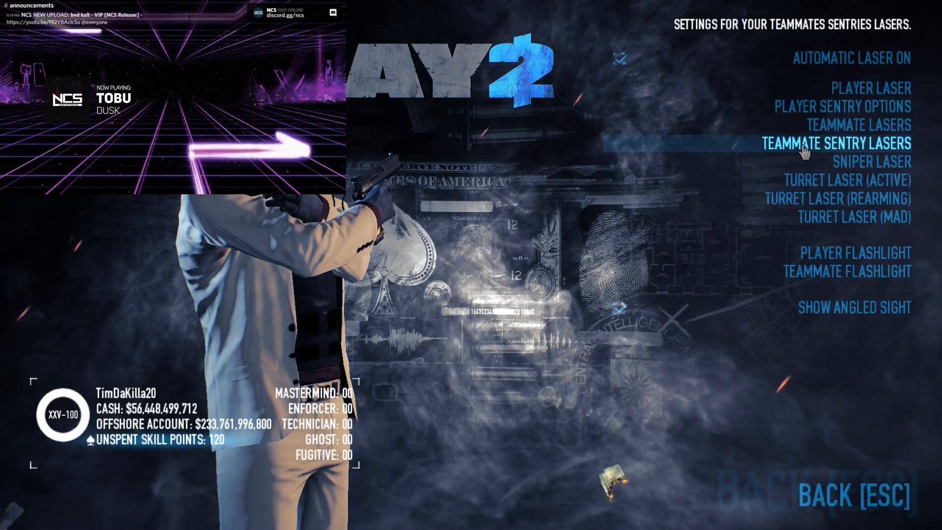
pyautogui.moveTo(867, 69)
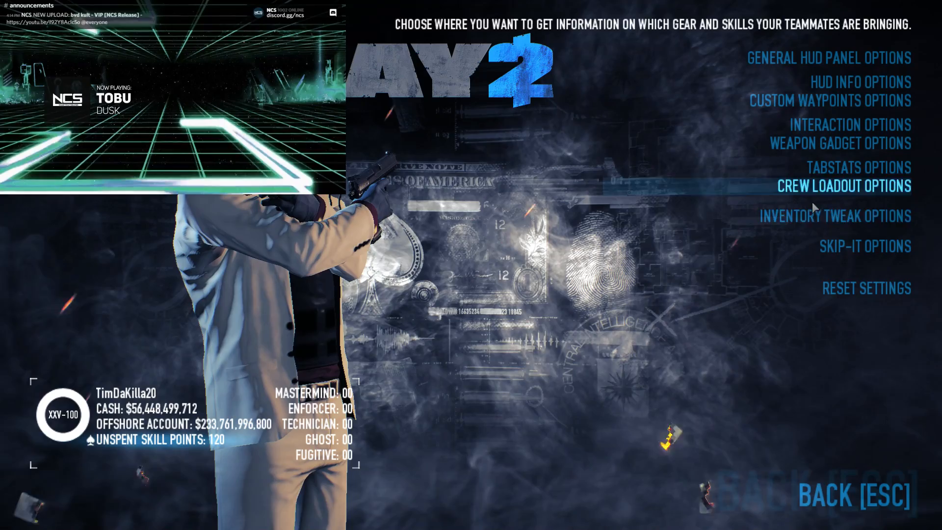
pyautogui.click(864, 246)
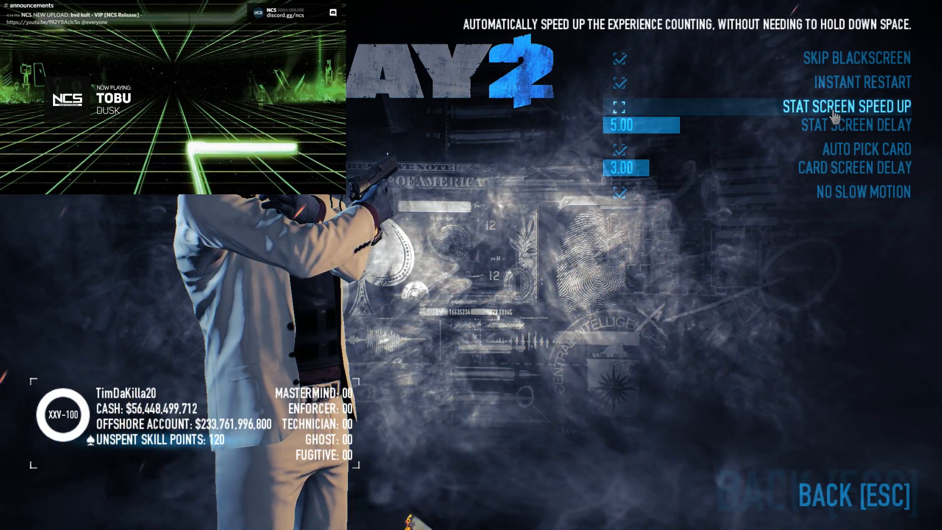
# Enable Stat Screen Speed Up, disable Enable Burst Mode, and return to the main menu.
pyautogui.click(620, 106)
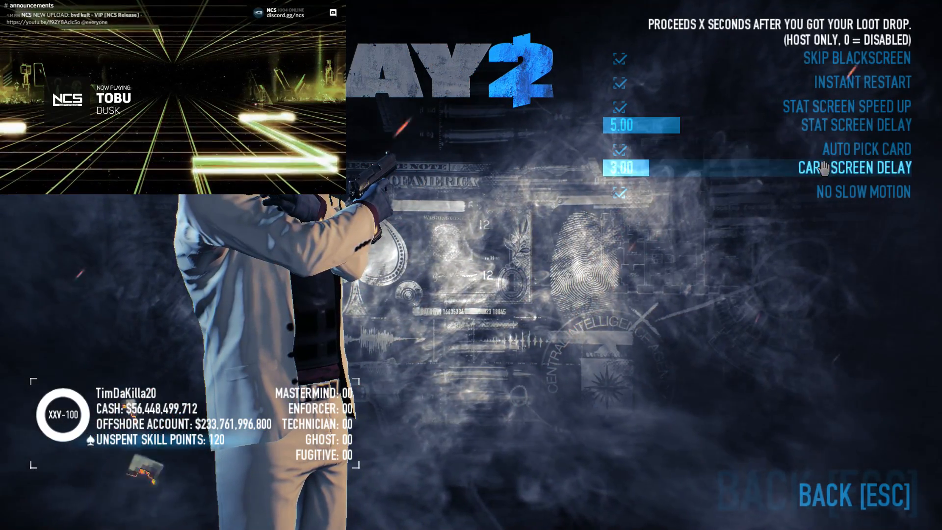
pyautogui.moveTo(782, 190)
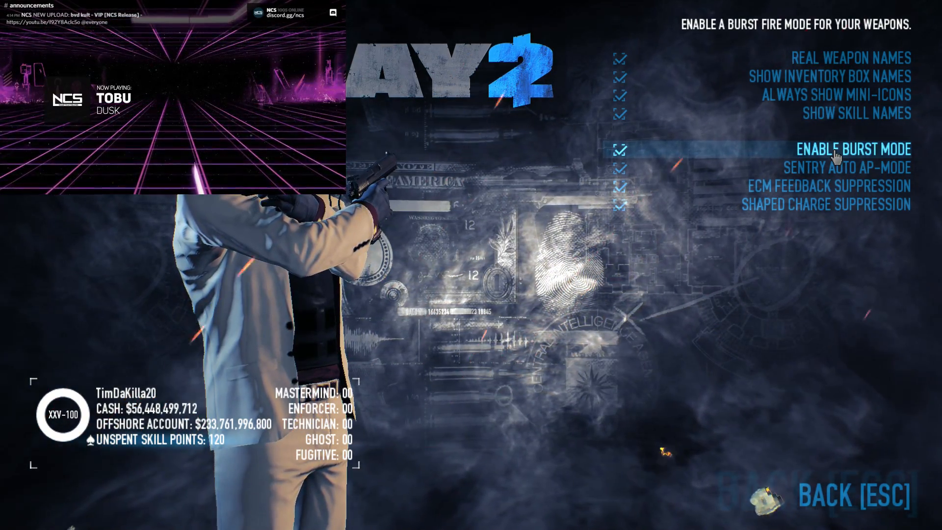
pyautogui.click(620, 149)
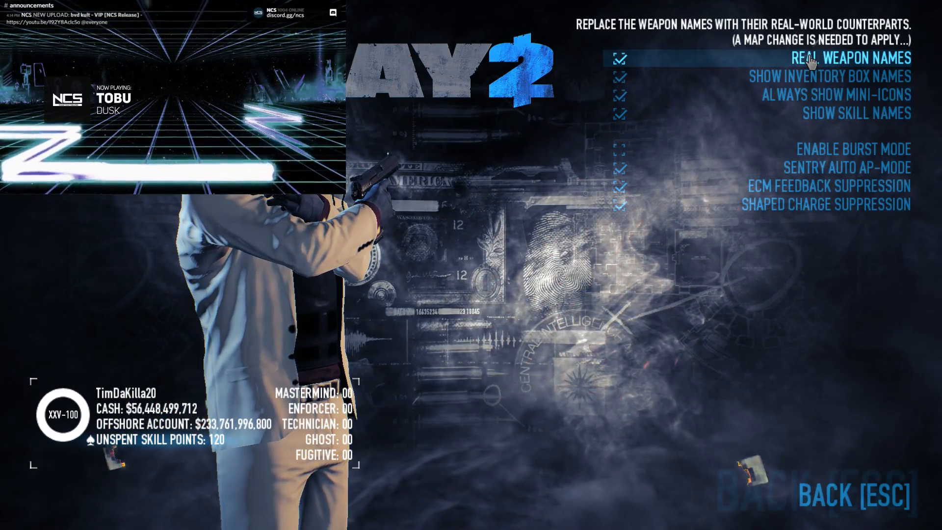
pyautogui.click(834, 95)
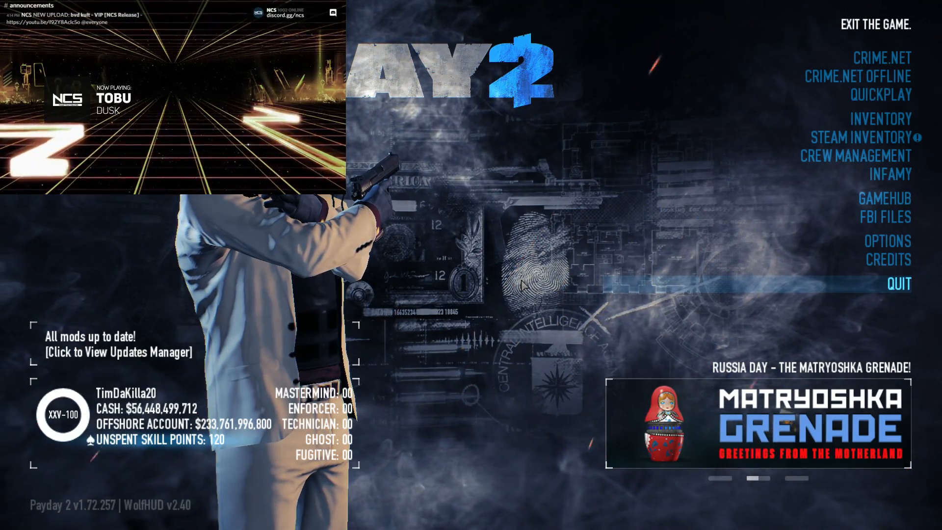
# Exit PAYDAY 2 from the main menu, returning to the Windows desktop.
pyautogui.click(902, 284)
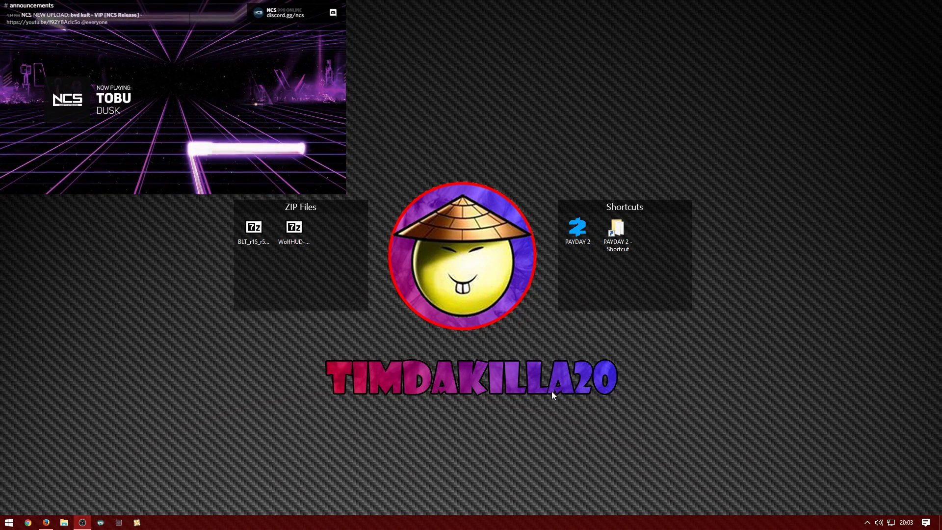